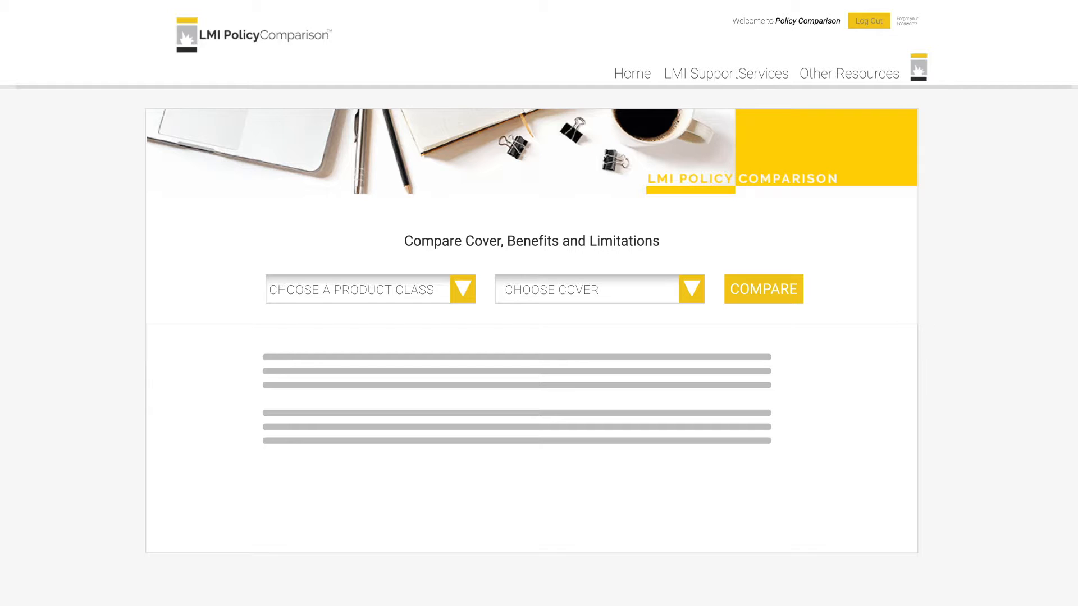
Choose Commercial Pack/ISR from the product class list
click(460, 288)
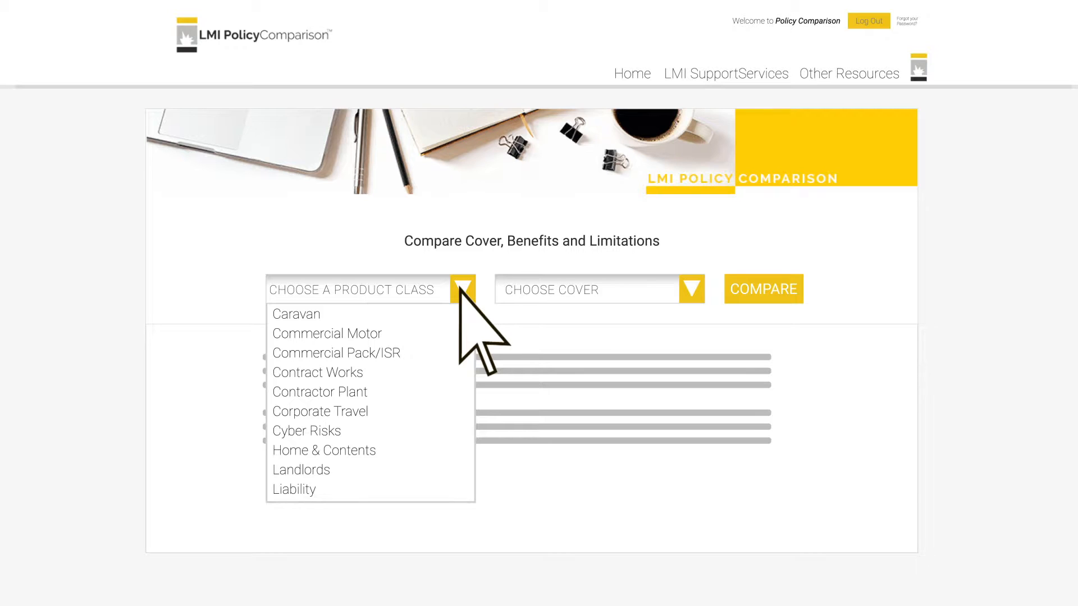
click(336, 353)
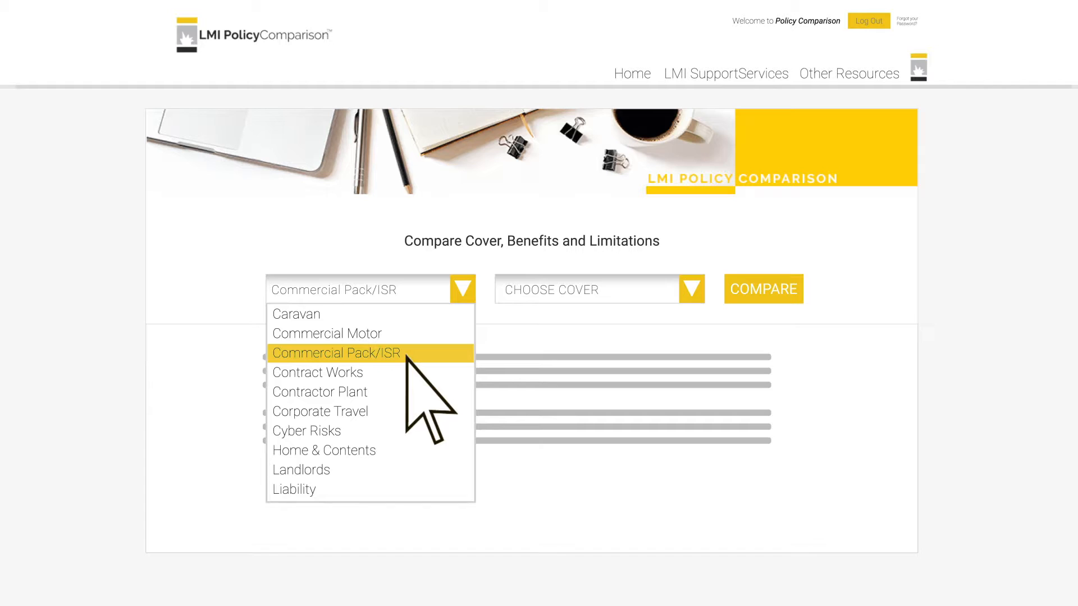
Show the cover types available for Commercial Pack/ISR
click(692, 288)
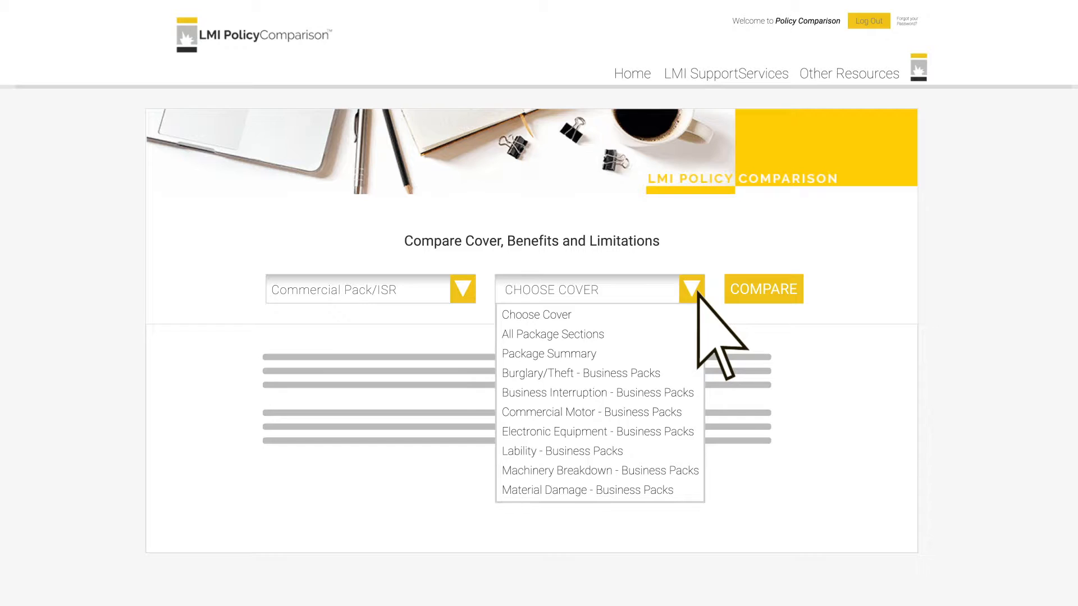
mouse_move(552, 334)
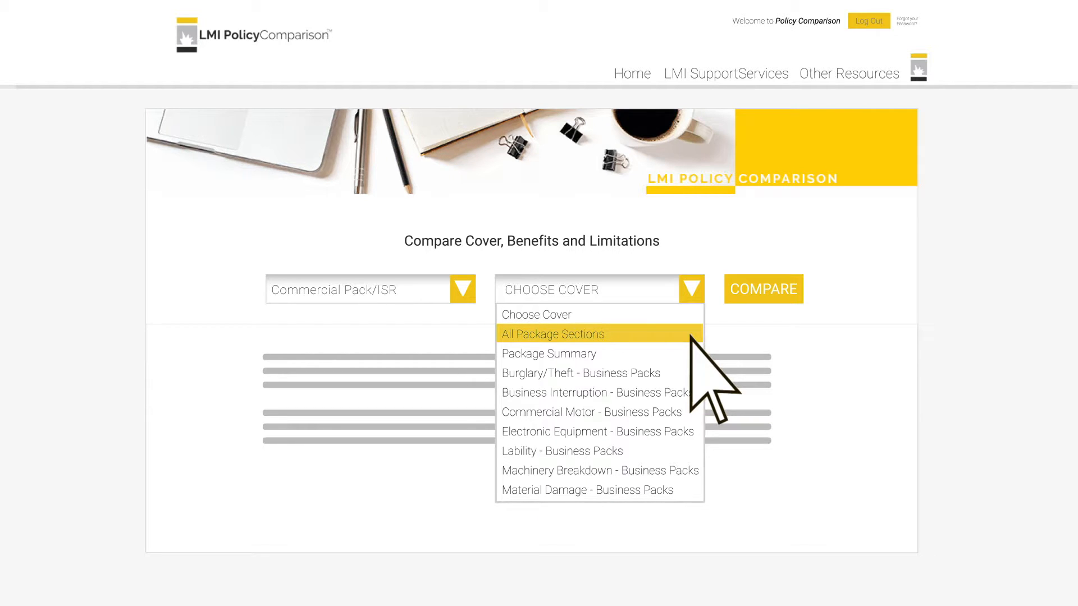
mouse_move(549, 354)
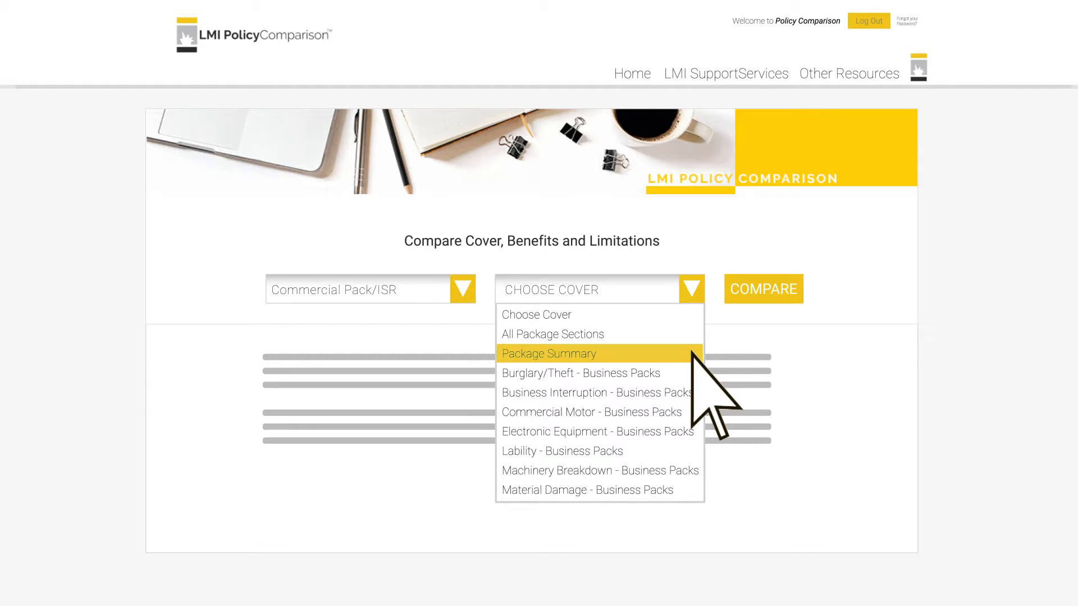
mouse_move(709, 412)
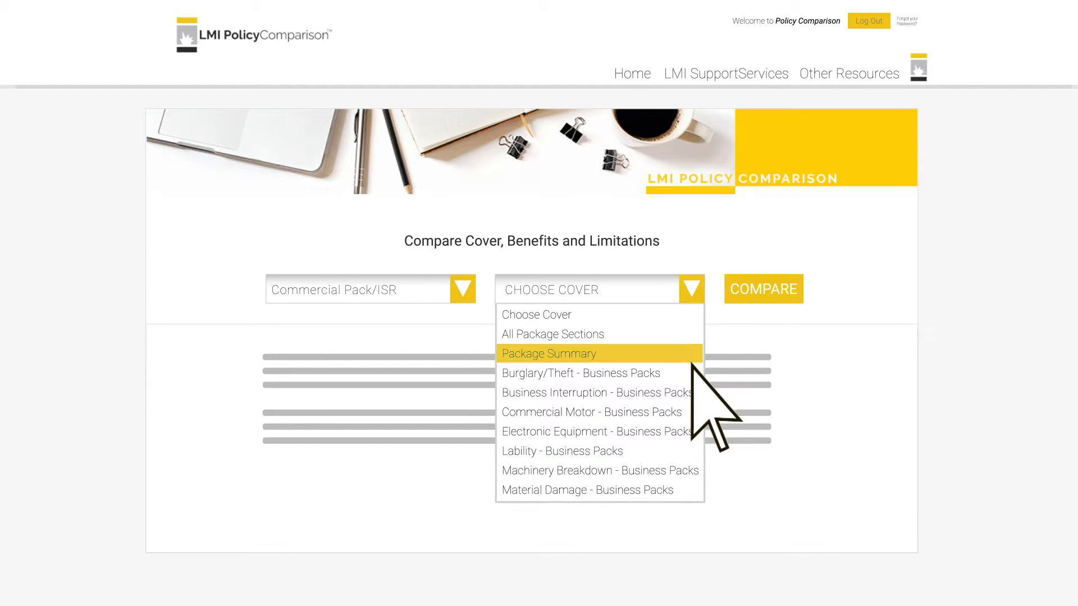
mouse_move(596, 431)
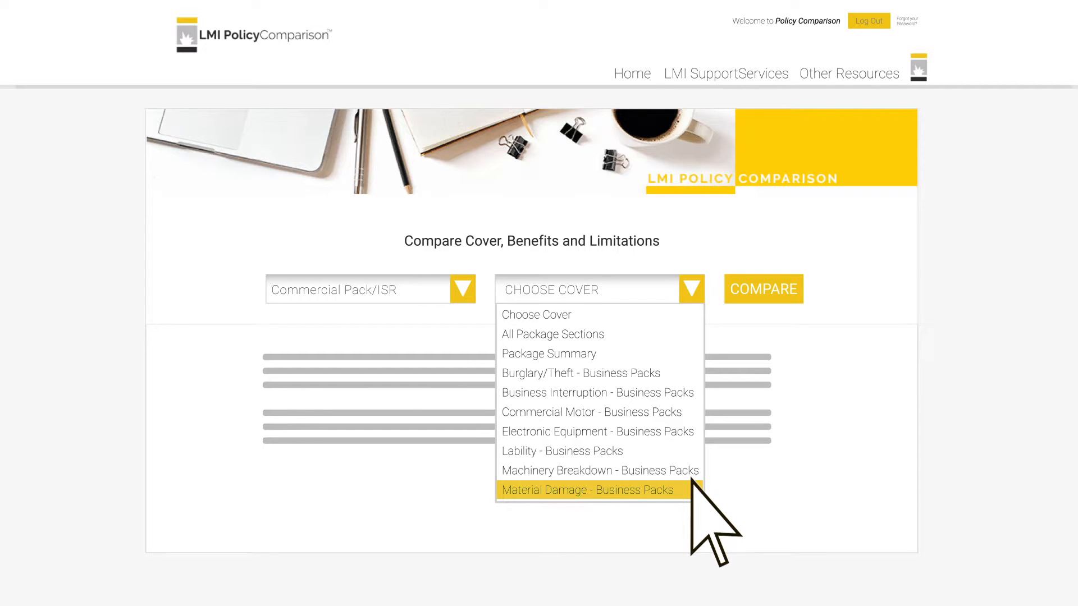
Choose Material Damage - Business Packs cover to reach the comparison page
click(586, 490)
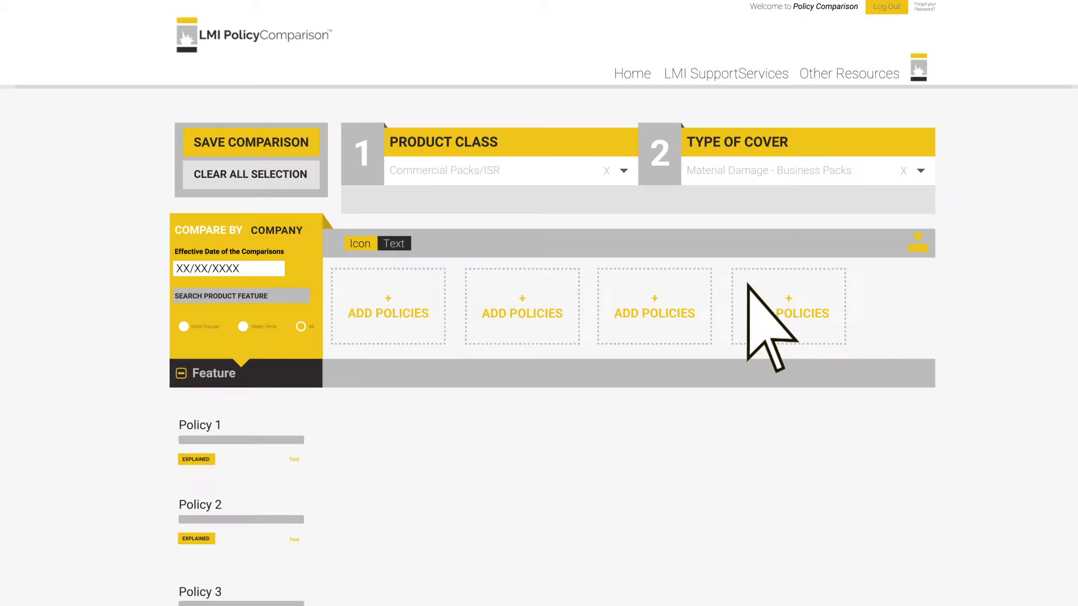
mouse_move(1062, 357)
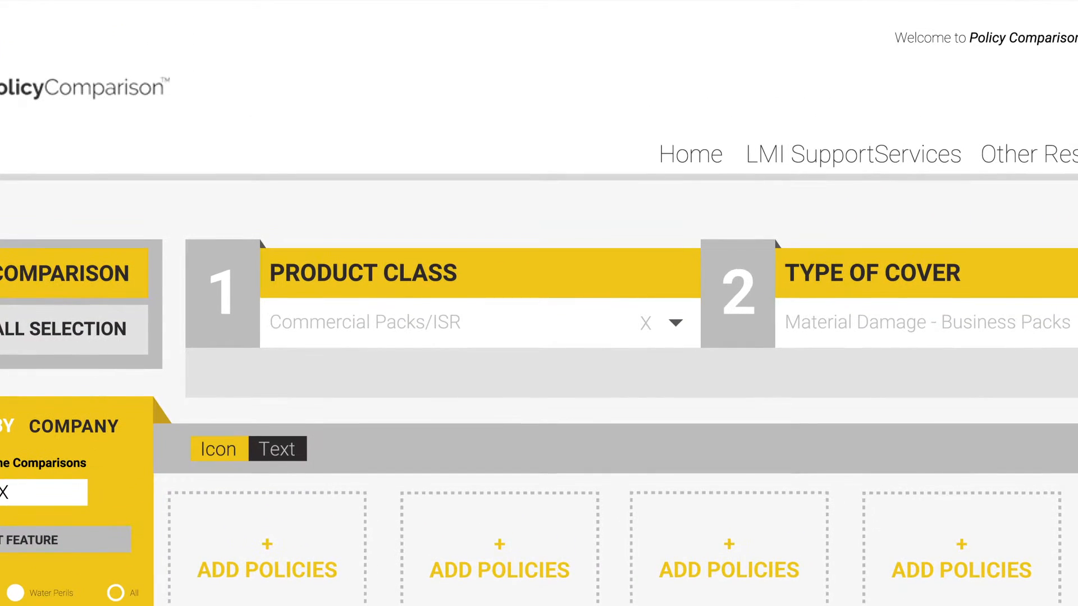
mouse_move(550, 371)
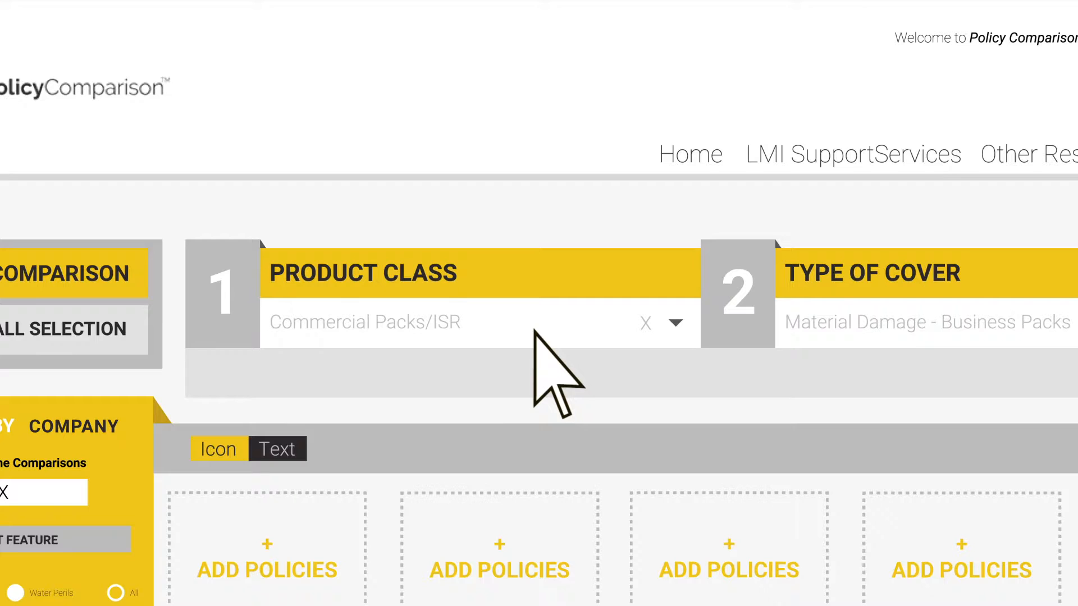
mouse_move(873, 385)
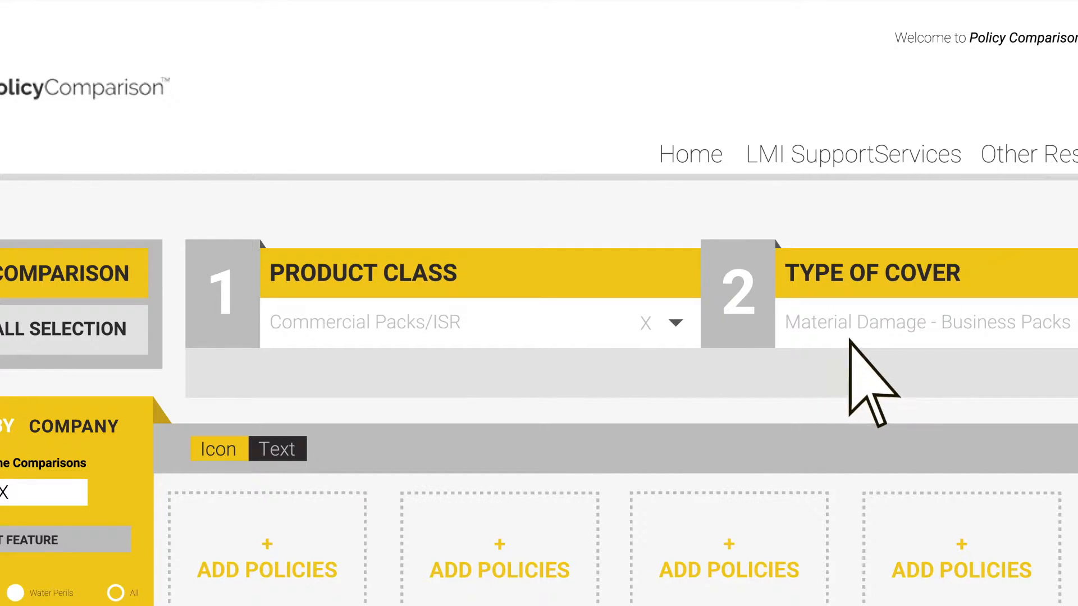
mouse_move(884, 385)
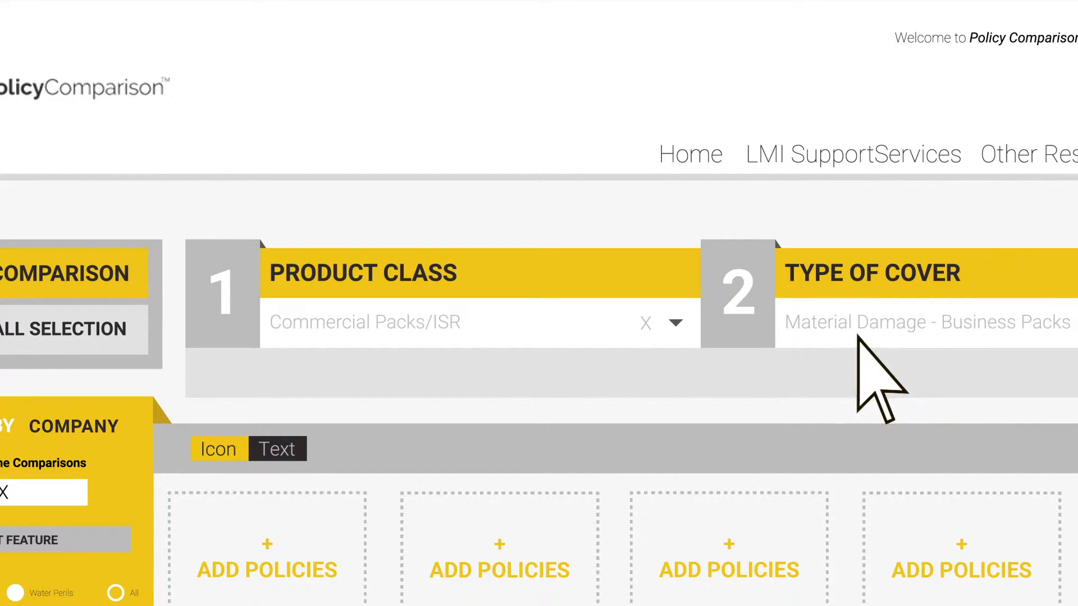
mouse_move(887, 386)
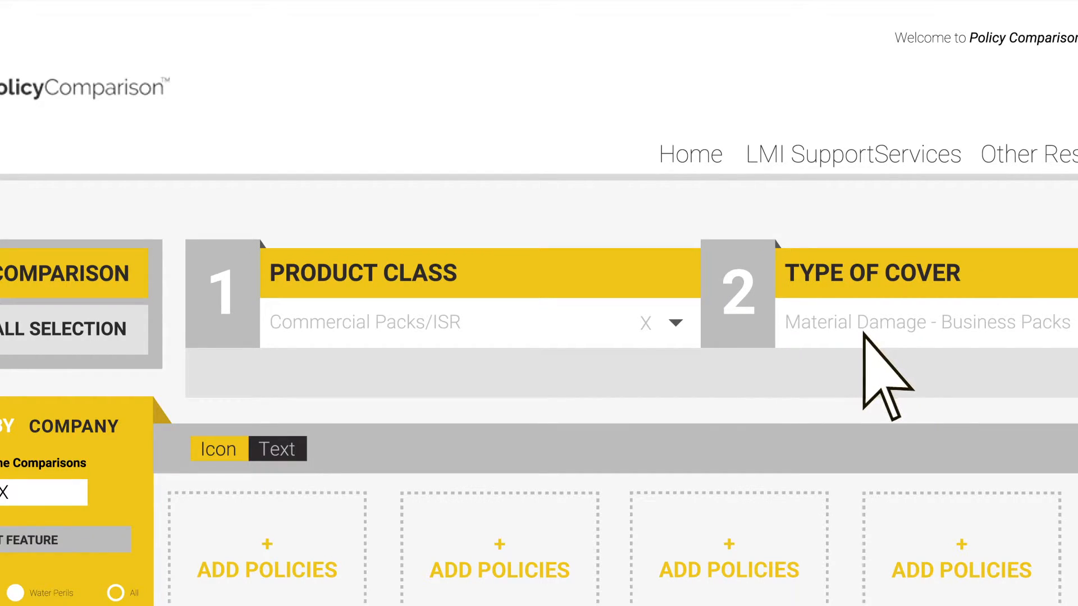
mouse_move(883, 392)
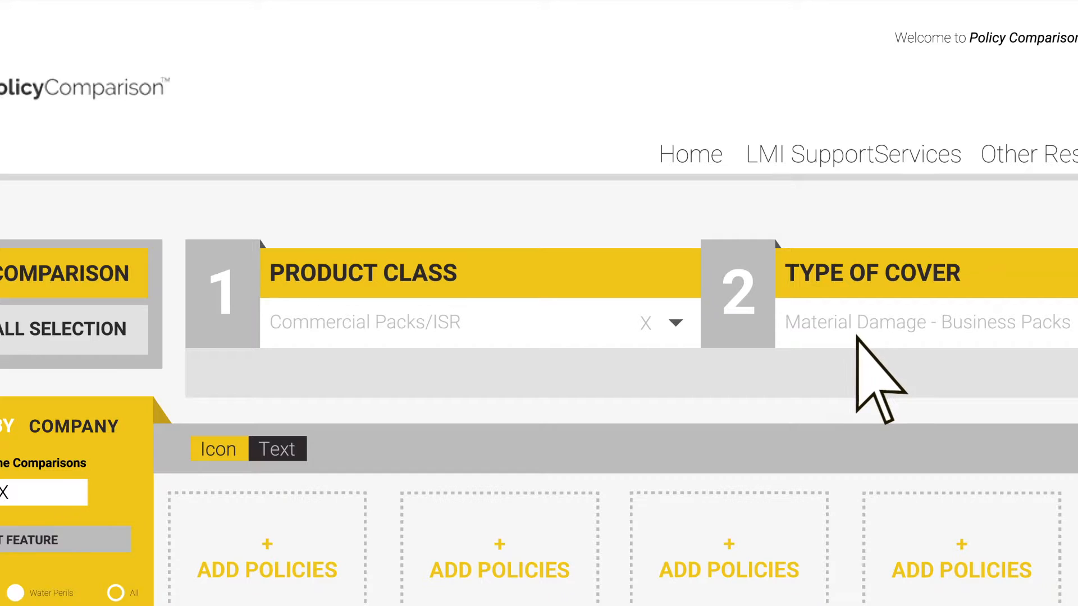
mouse_move(873, 385)
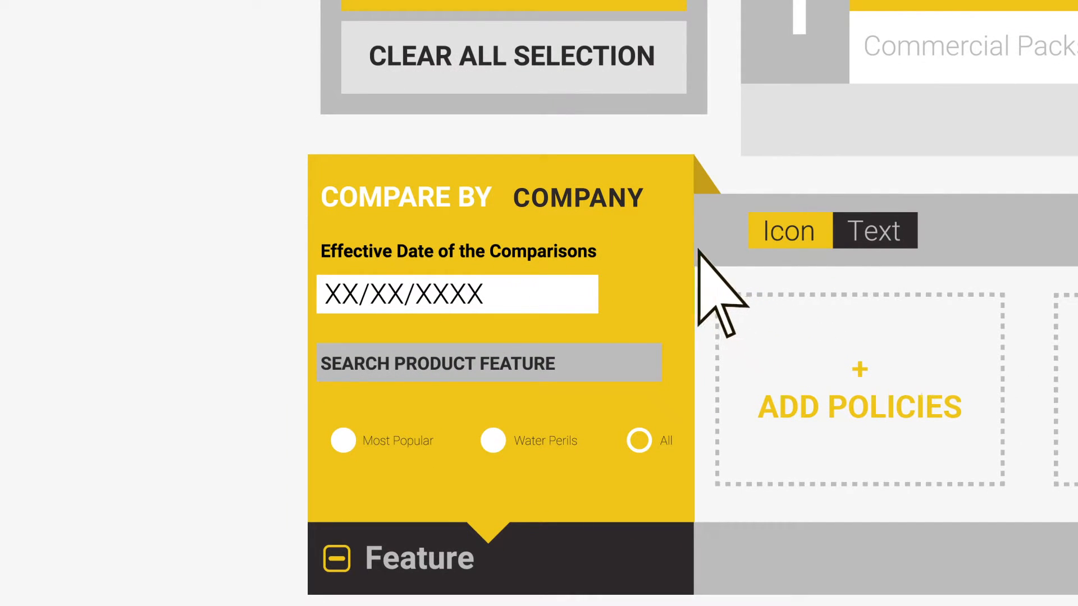
Set the Search Product Feature filter to All in Compare By Company
click(577, 198)
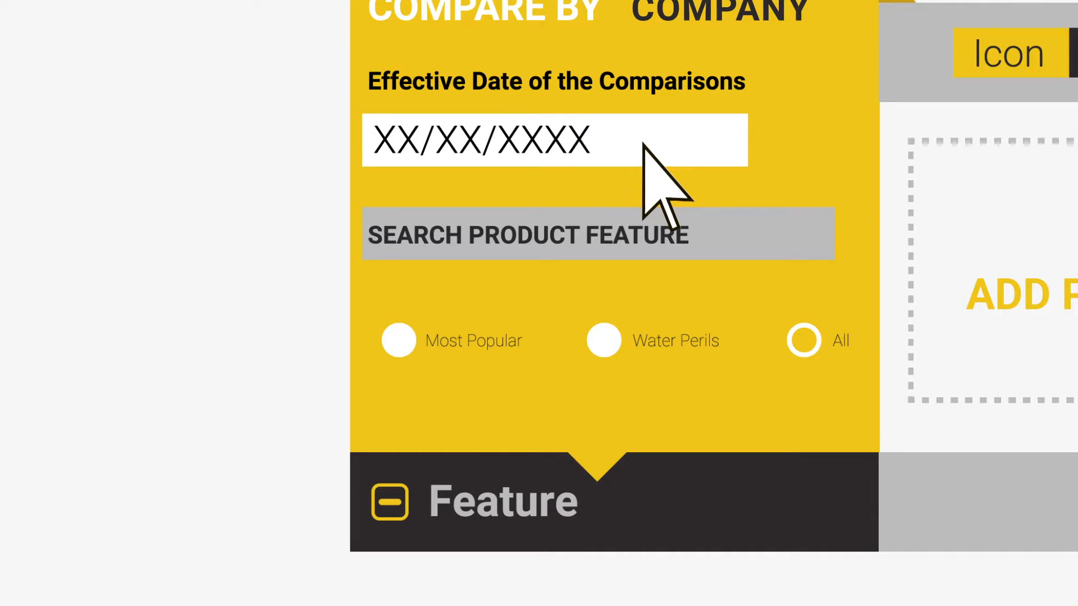
mouse_move(742, 268)
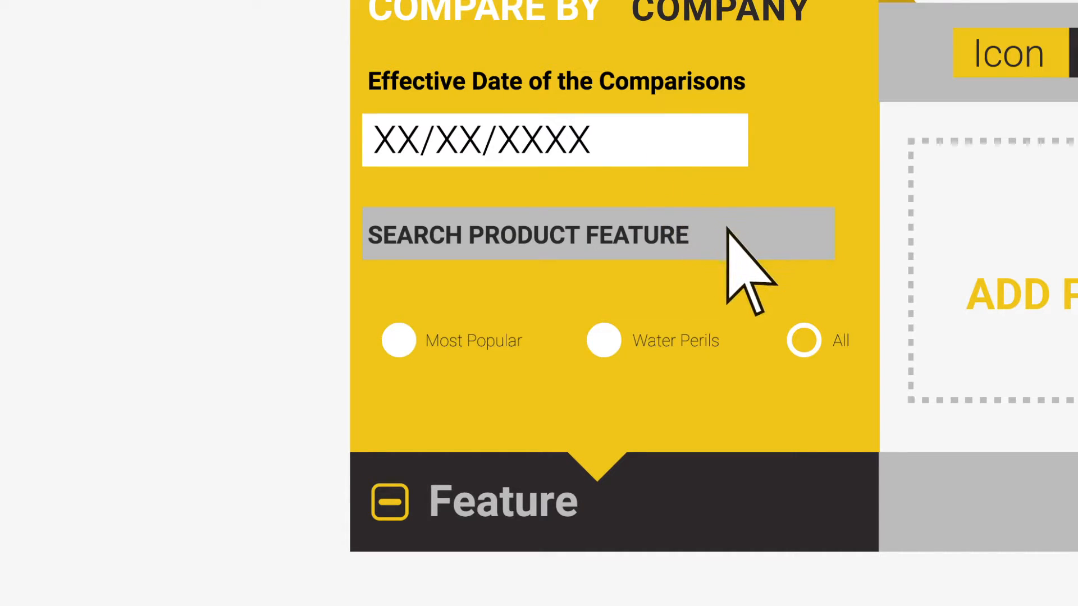
mouse_move(755, 288)
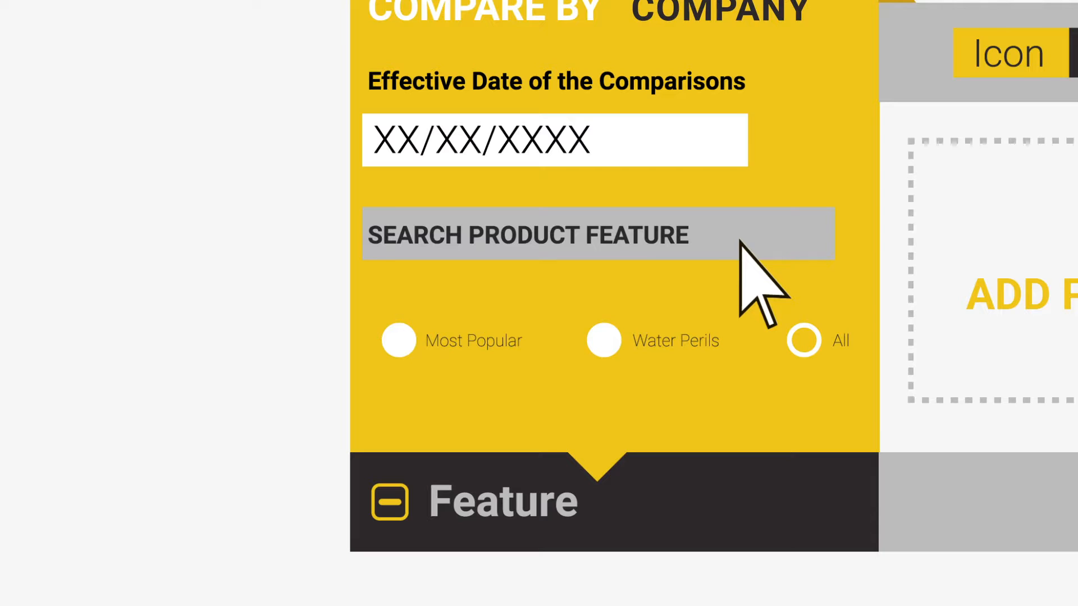
mouse_move(701, 310)
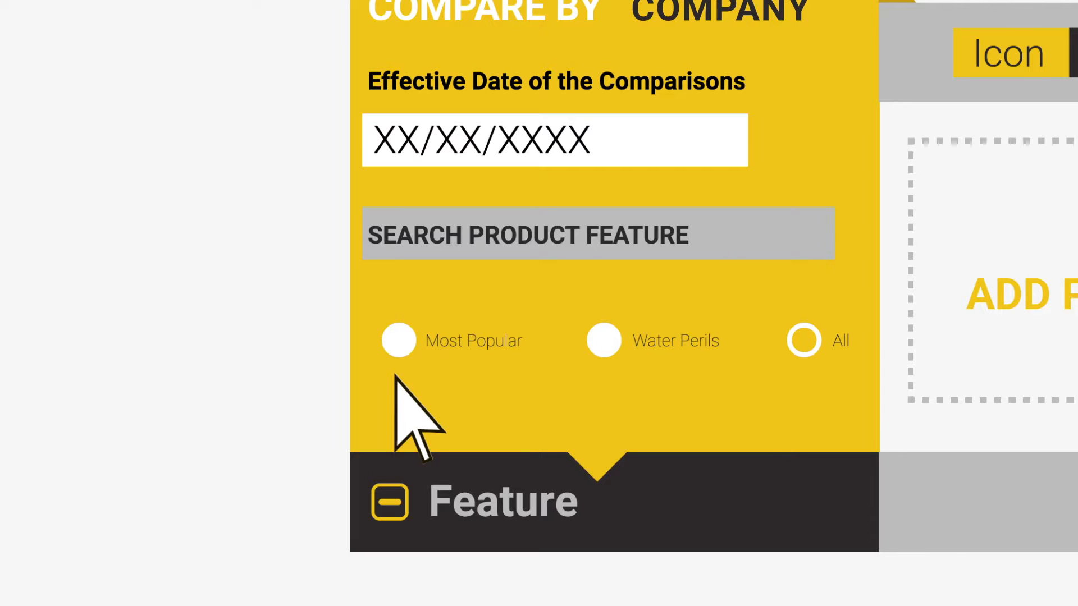
mouse_move(832, 412)
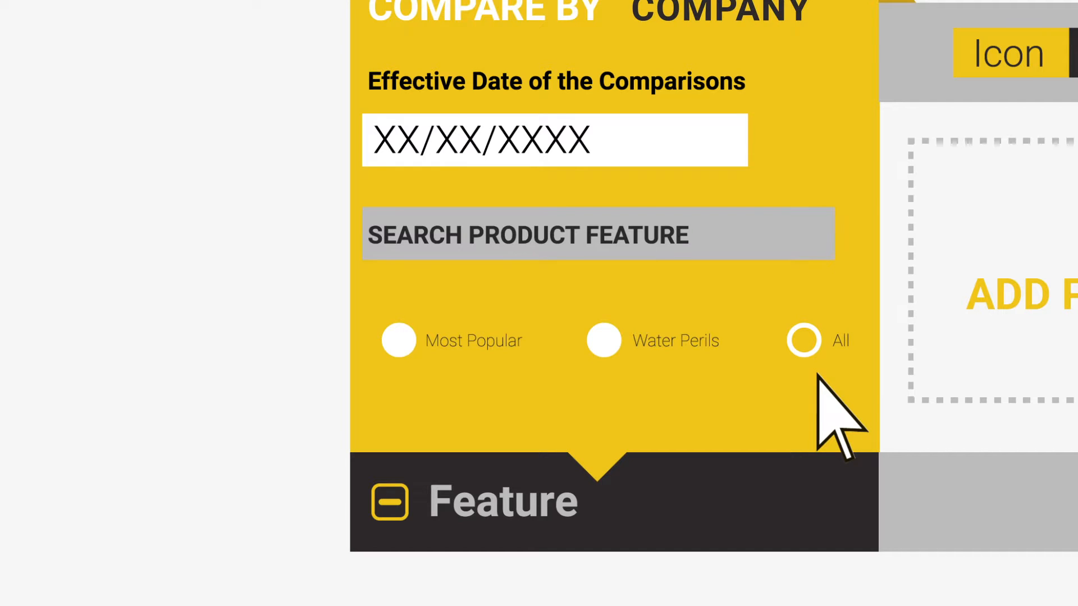
mouse_move(619, 405)
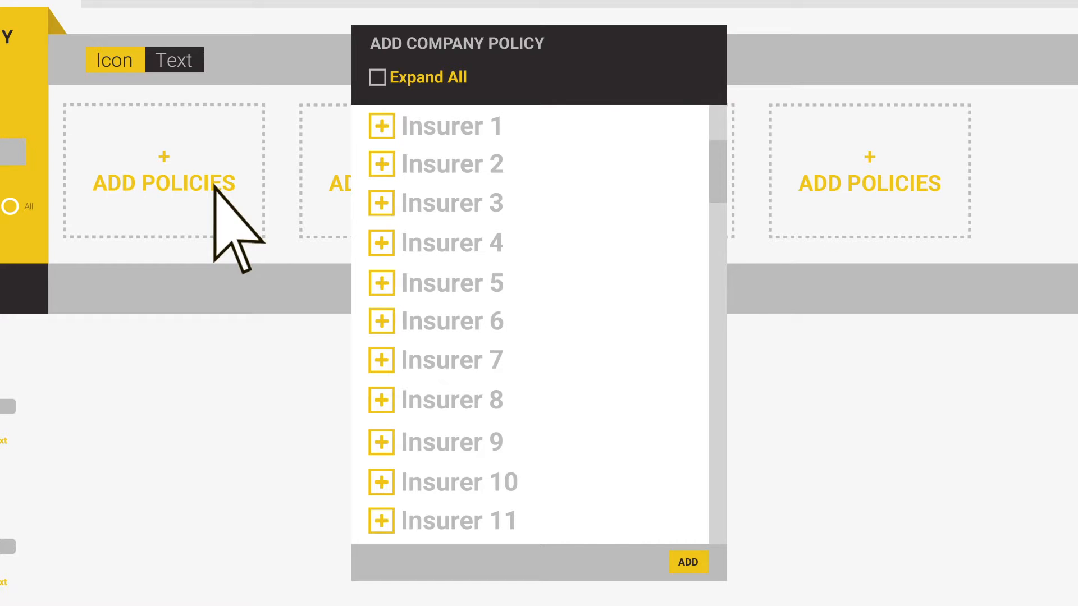
mouse_move(377, 78)
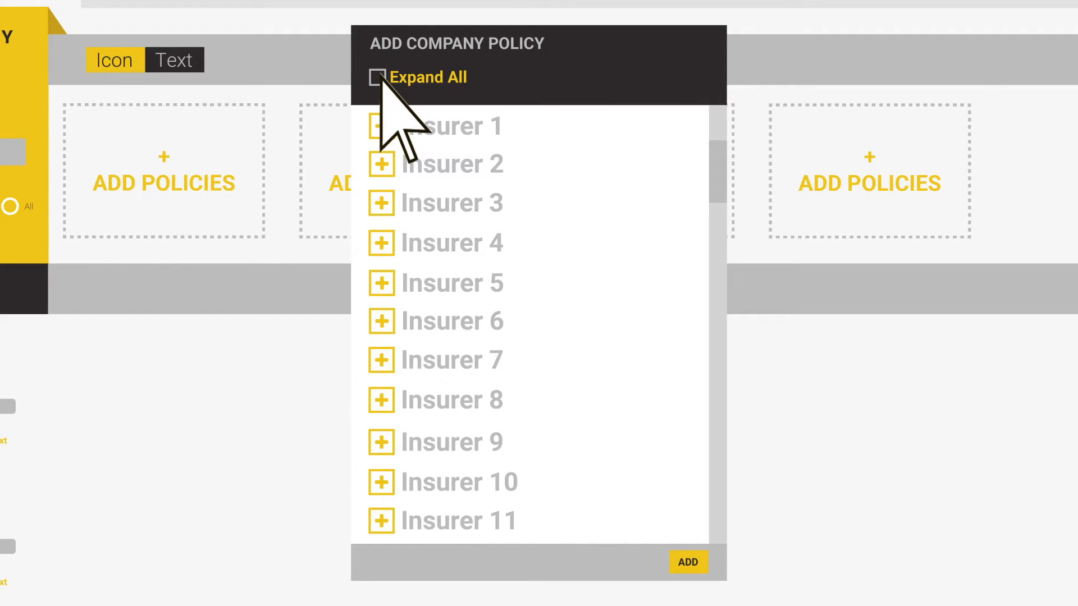
mouse_move(395, 131)
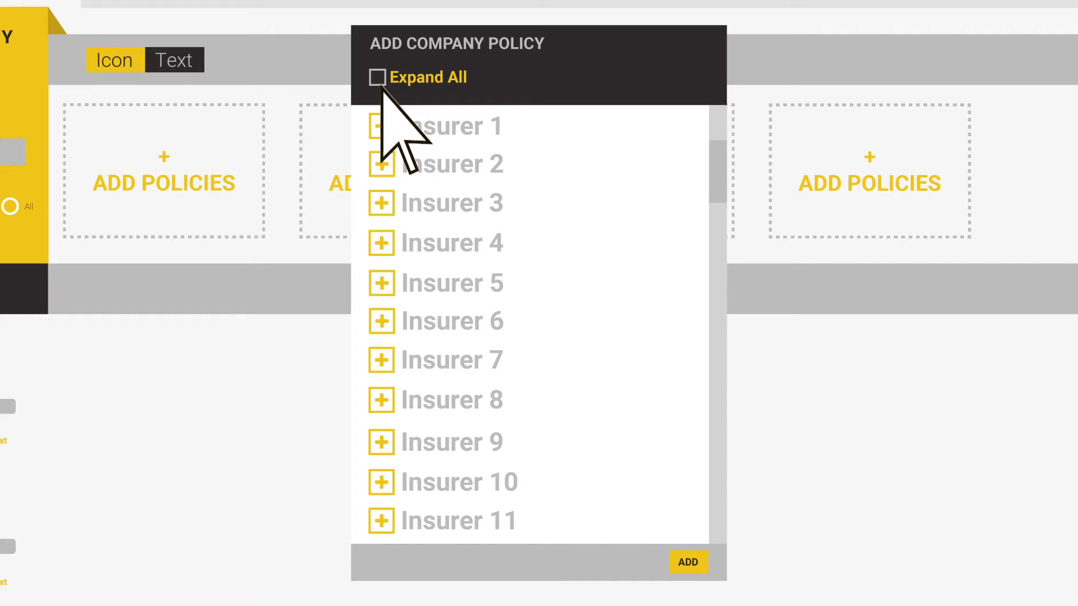
Expand Insurer 2 in Add Company Policy and add its policies to the comparison
click(381, 164)
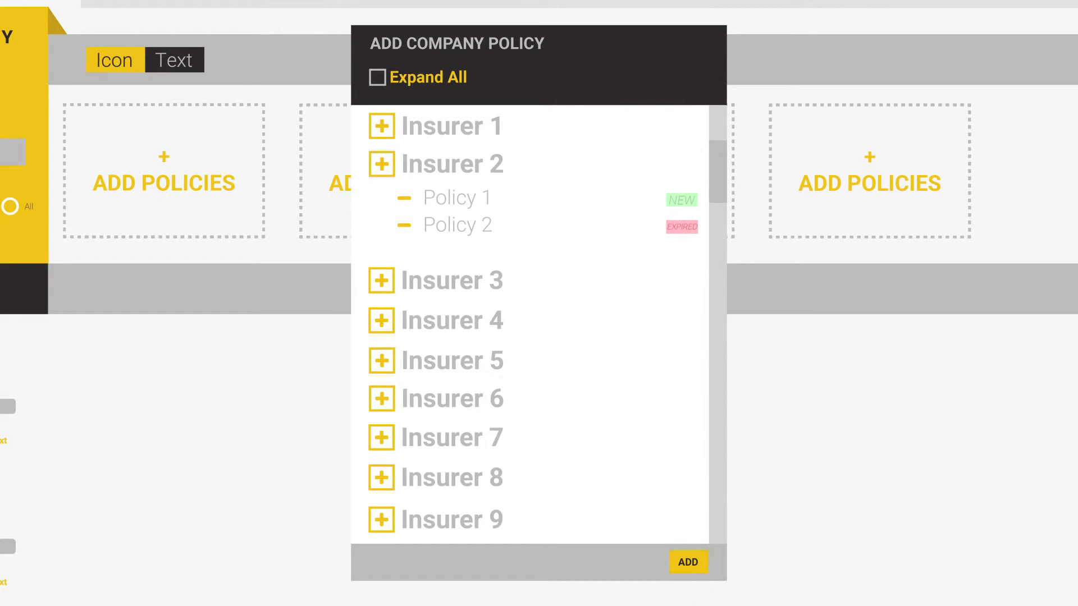
click(688, 562)
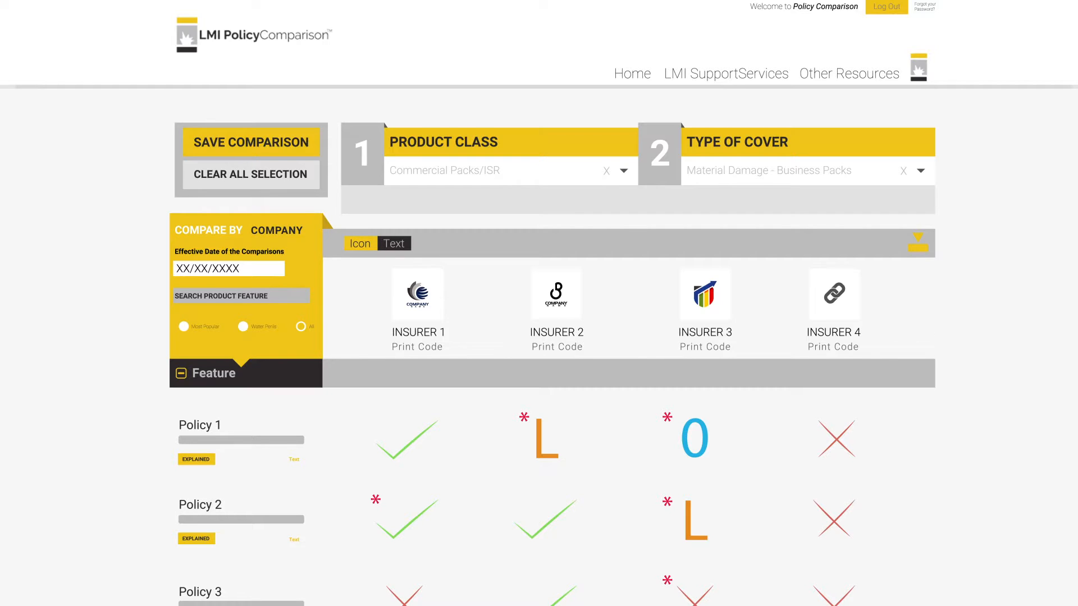
Review the Insurers 1–4 comparison grid in Icon view
scroll(down, 3)
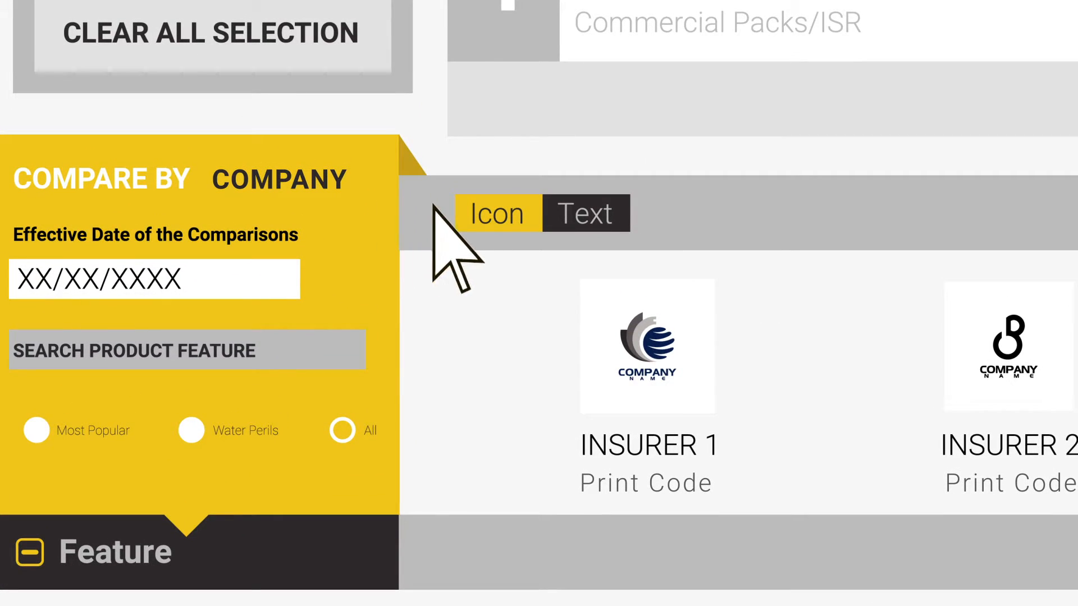
Show the comparison results as text descriptions with page references
click(584, 211)
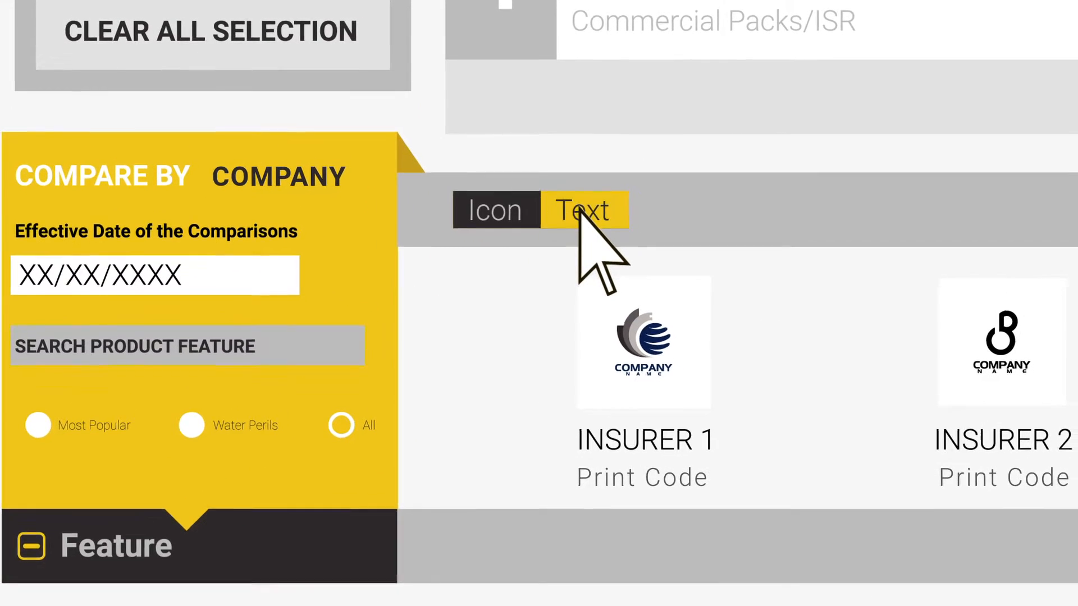
scroll(down, 3)
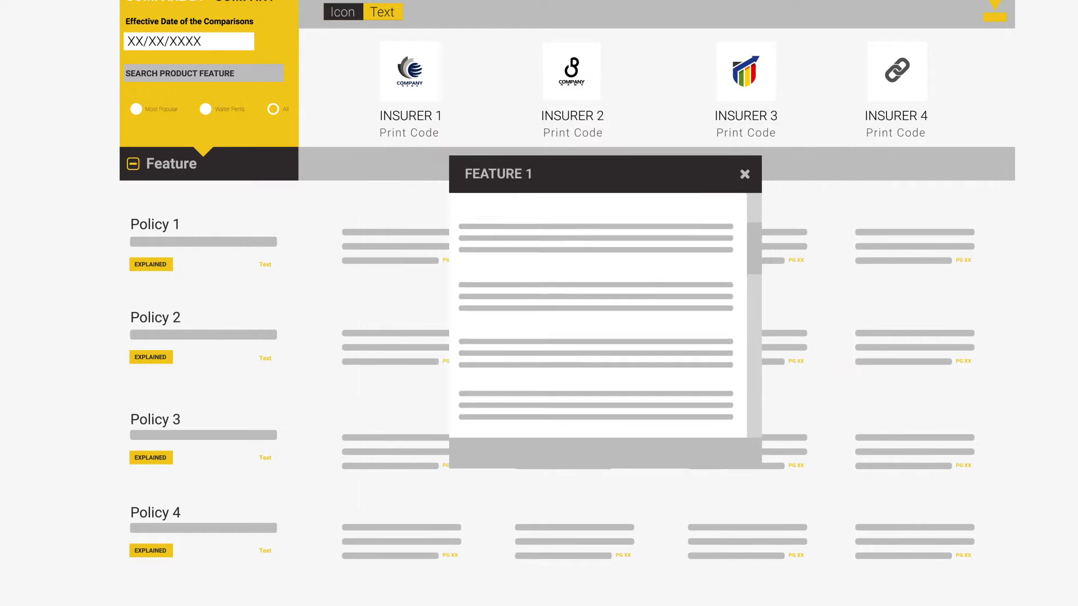
click(744, 173)
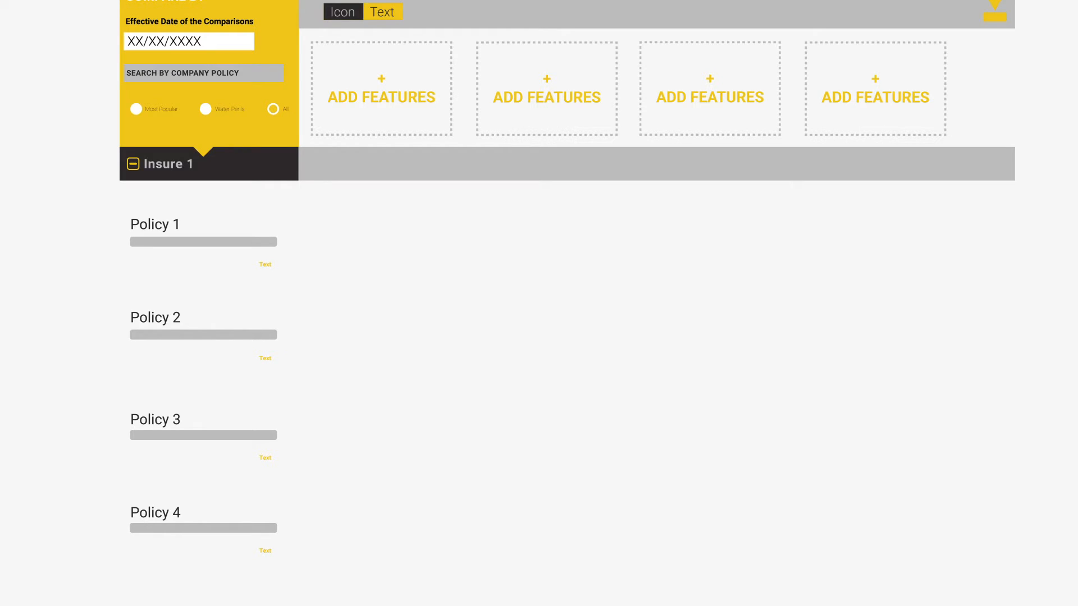
Add features to the Insurer 1 product-feature comparison, starting with Feature 1
click(380, 97)
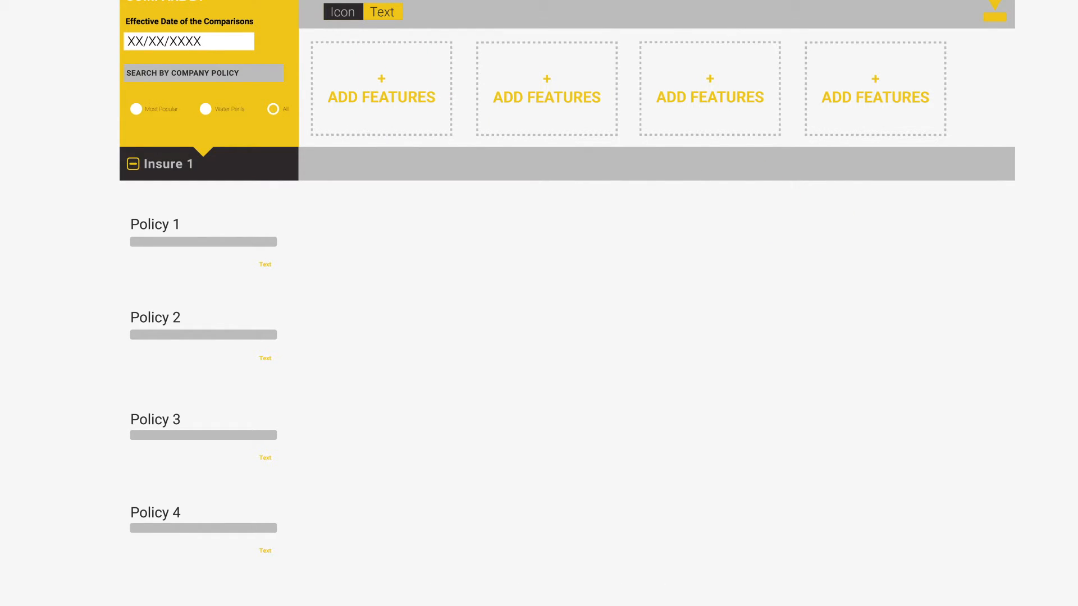
click(382, 11)
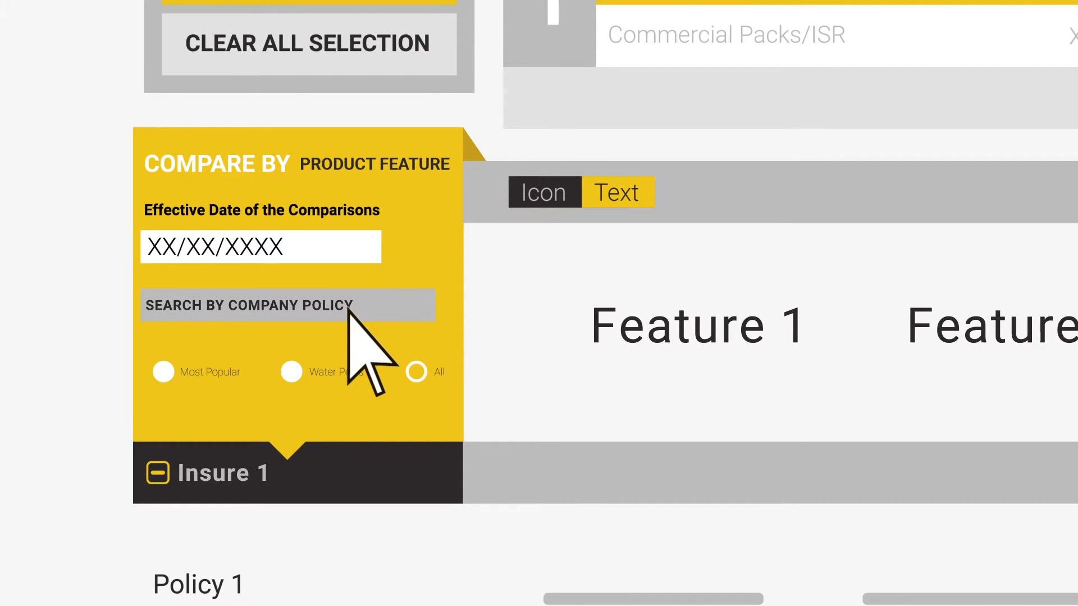
mouse_move(424, 382)
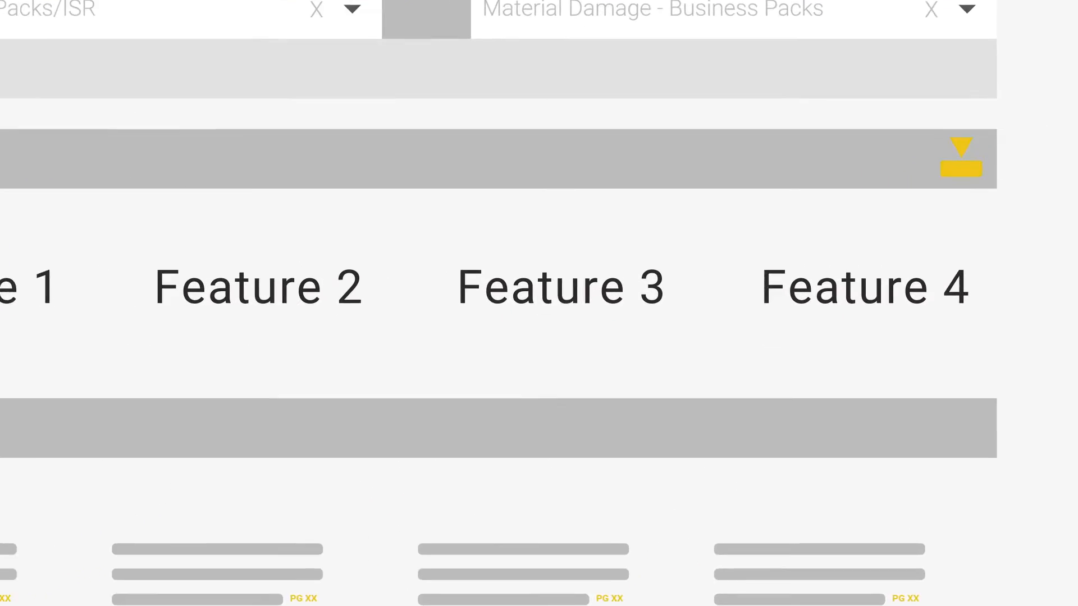
click(960, 158)
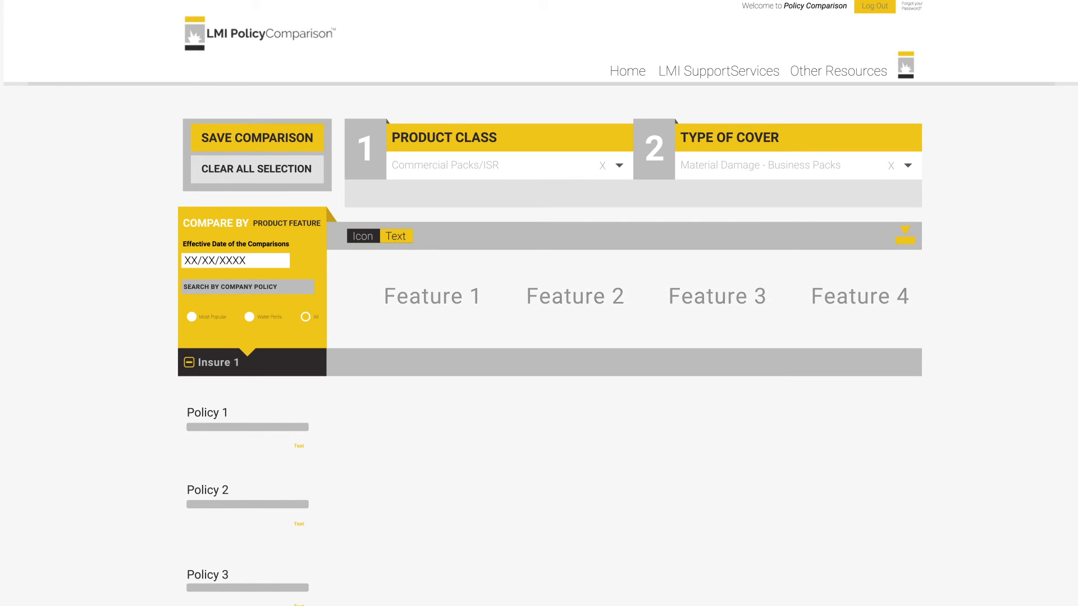
Return to comparing by company policy with empty policy slots
click(396, 235)
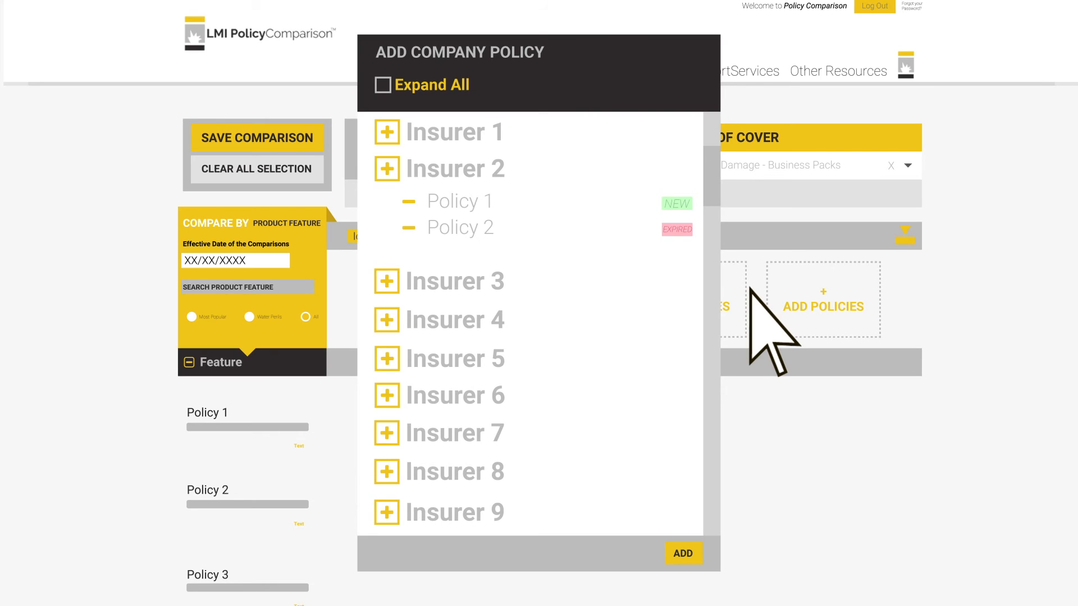
mouse_move(694, 292)
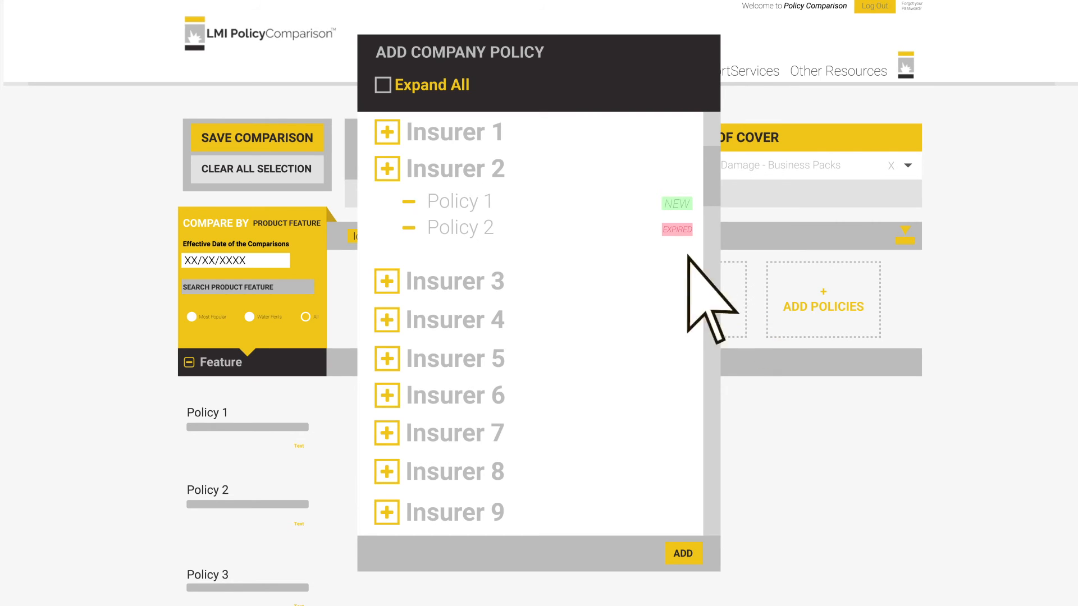
mouse_move(587, 275)
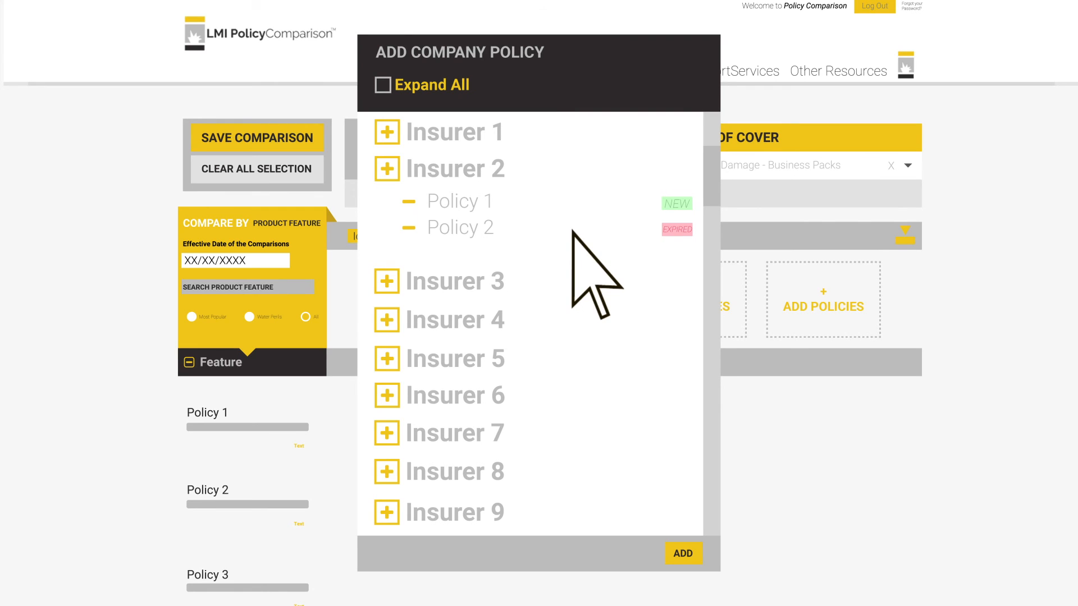
Add Insurer 2's Policy 1 (NEW) and Policy 2 (EXPIRED) as separate columns
click(681, 553)
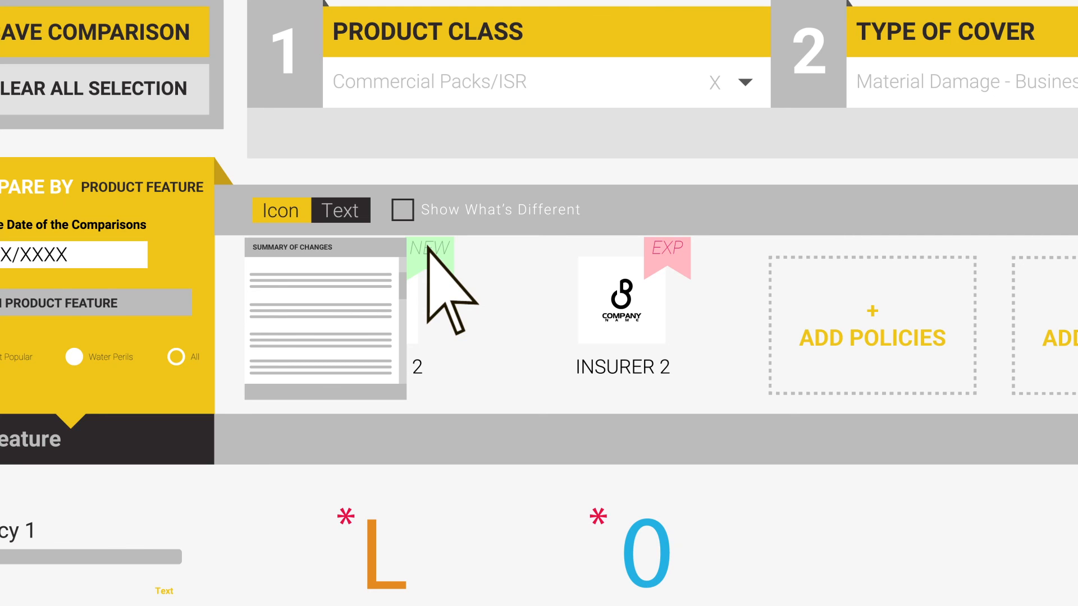
Enable 'Show What's Different' to highlight changes between Insurer 2's new and expired policies
click(401, 210)
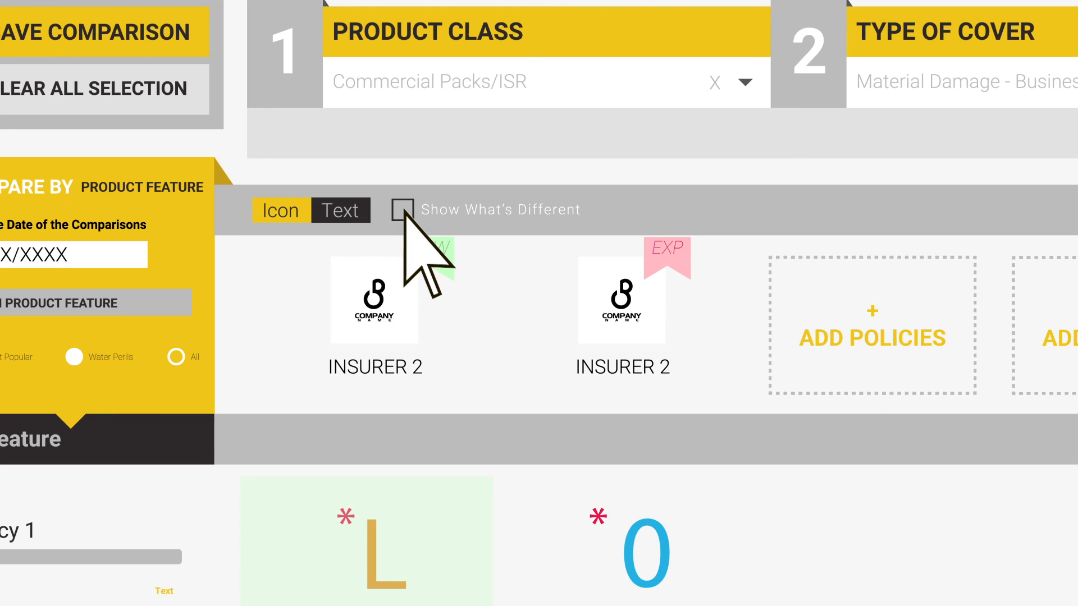